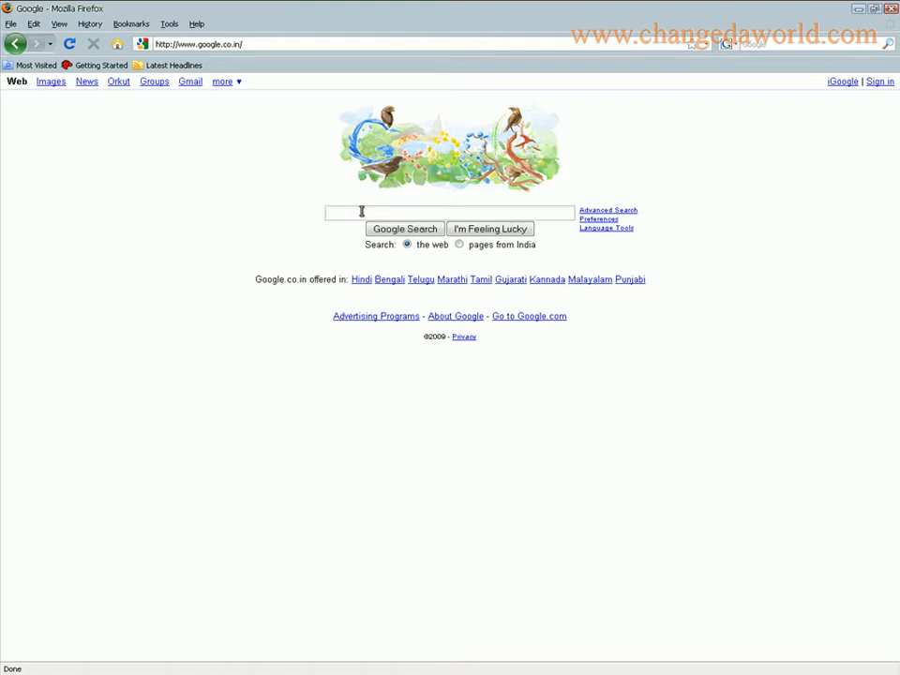
Enter the query 'adobe photoshopcs2 tryout + download' in the Google search box
type("e")
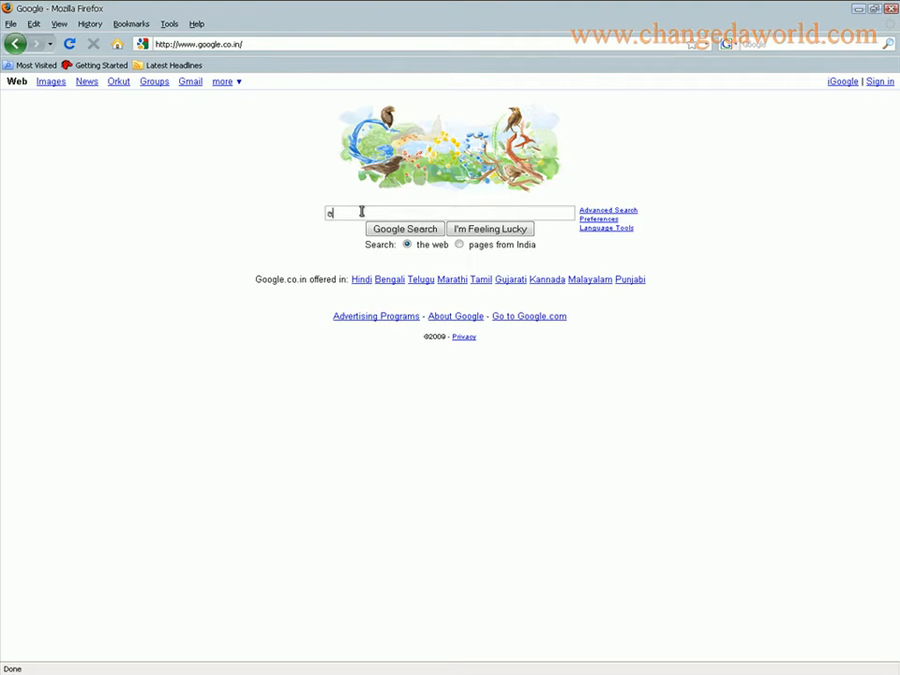
type("dobe")
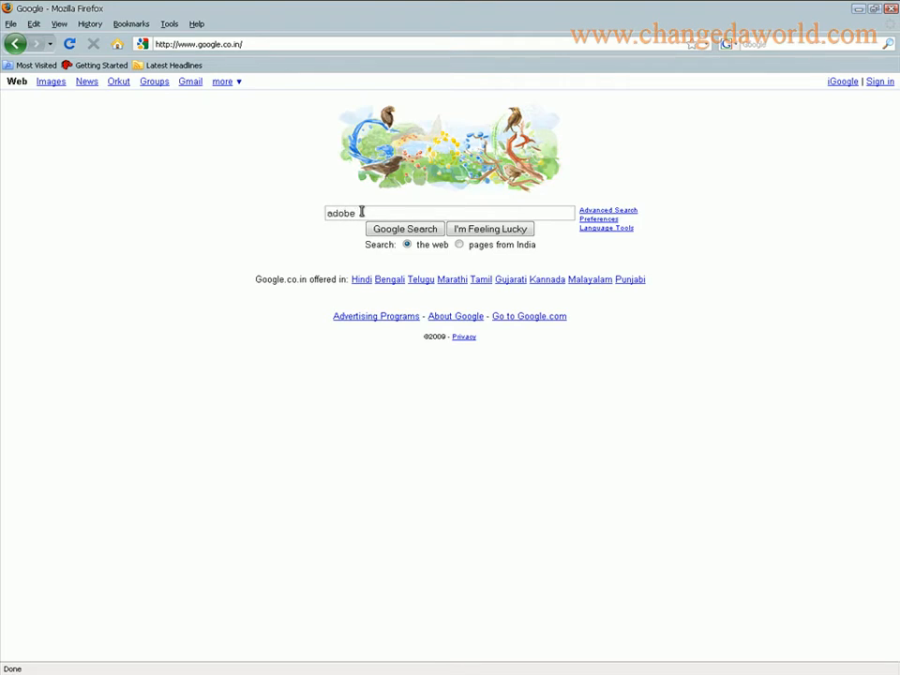
type("phpo")
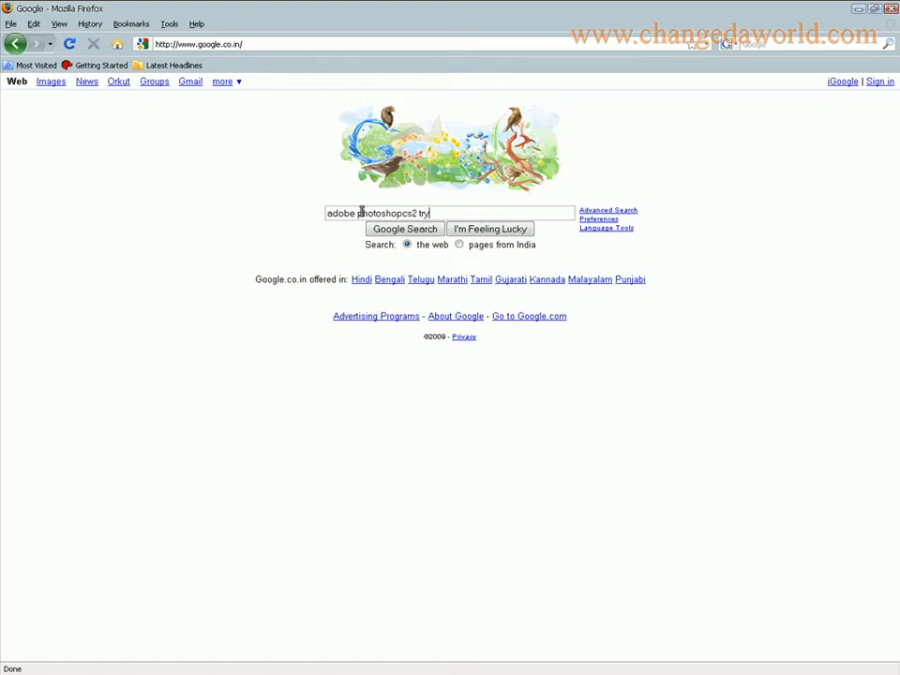
type("out +")
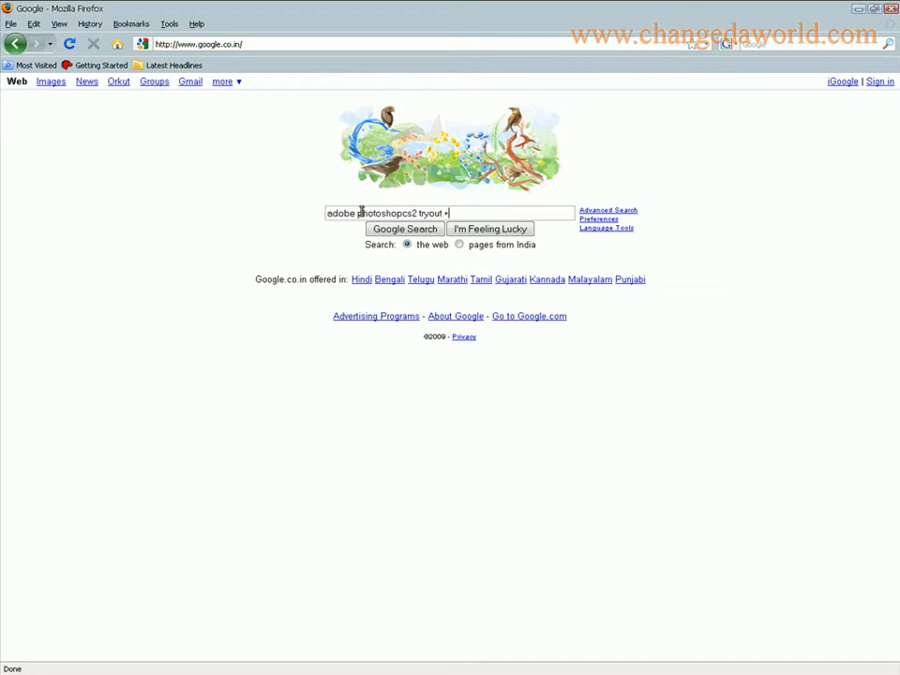
type("download")
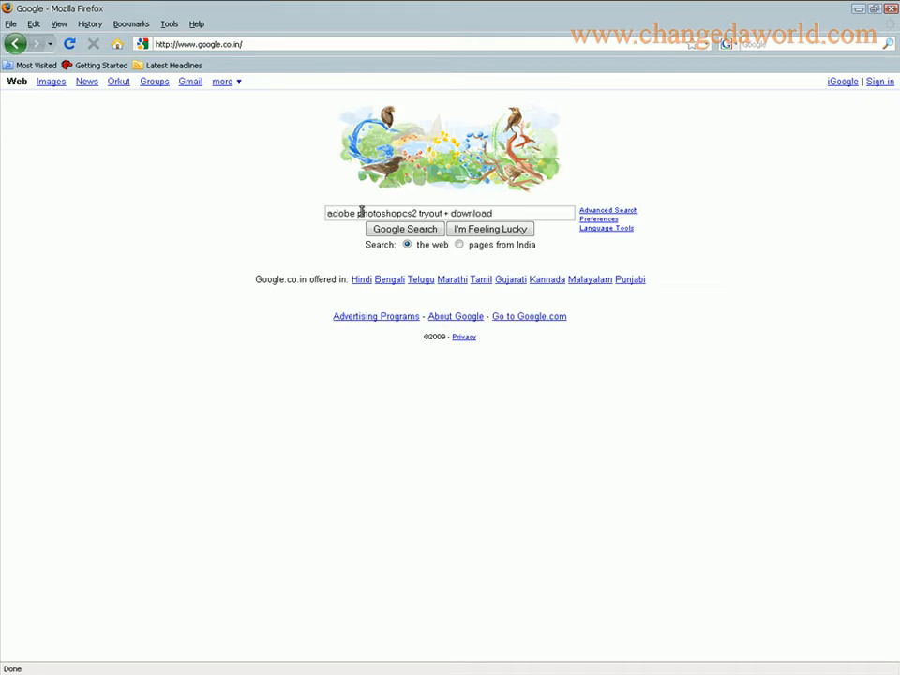
Run the search and open the click-now.net Photoshop CS2 tryout page
left_click(404, 229)
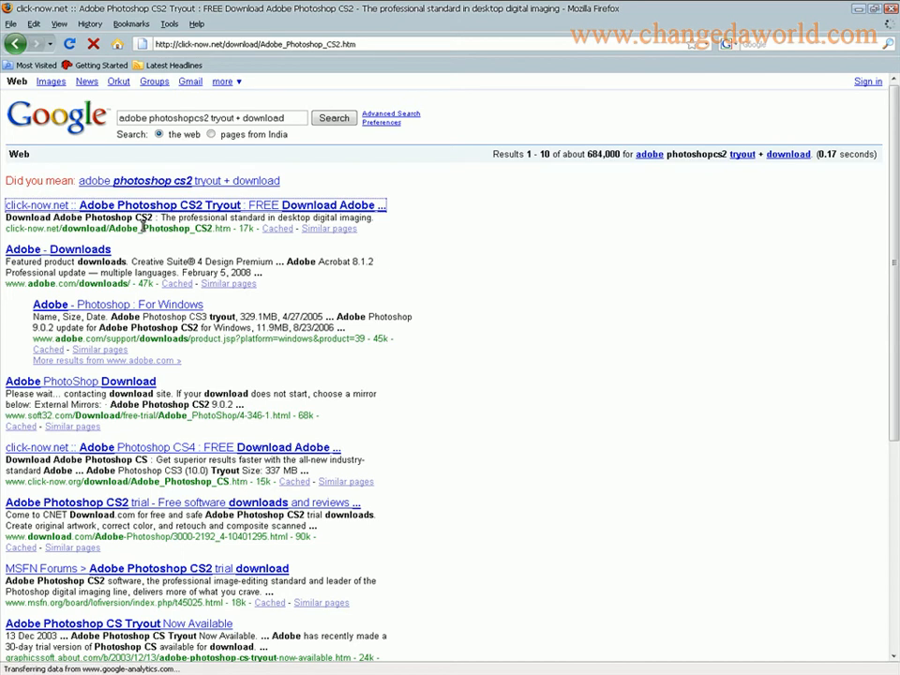
left_click(188, 205)
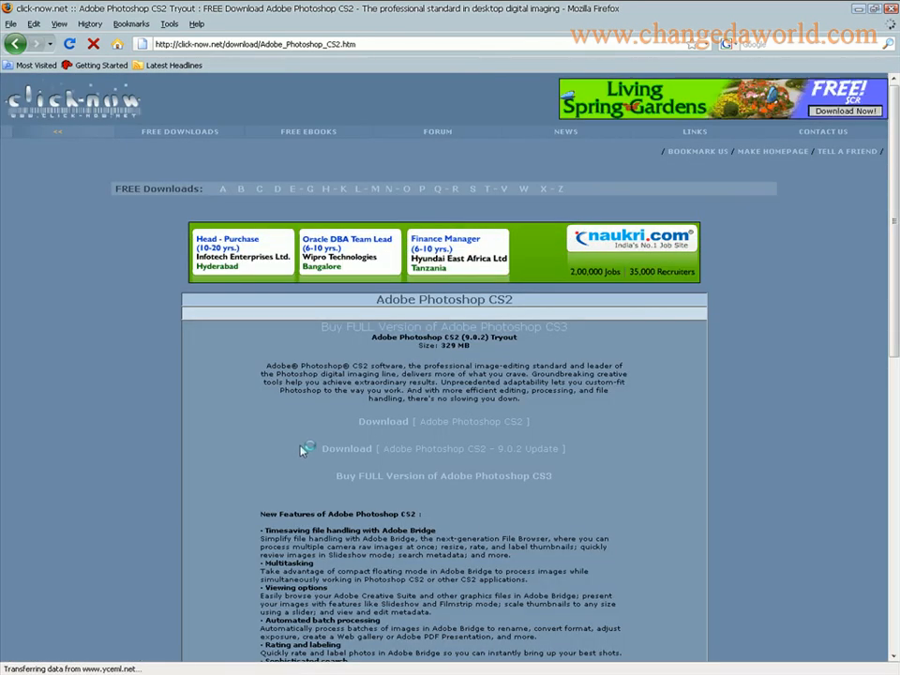
scroll("down", 3)
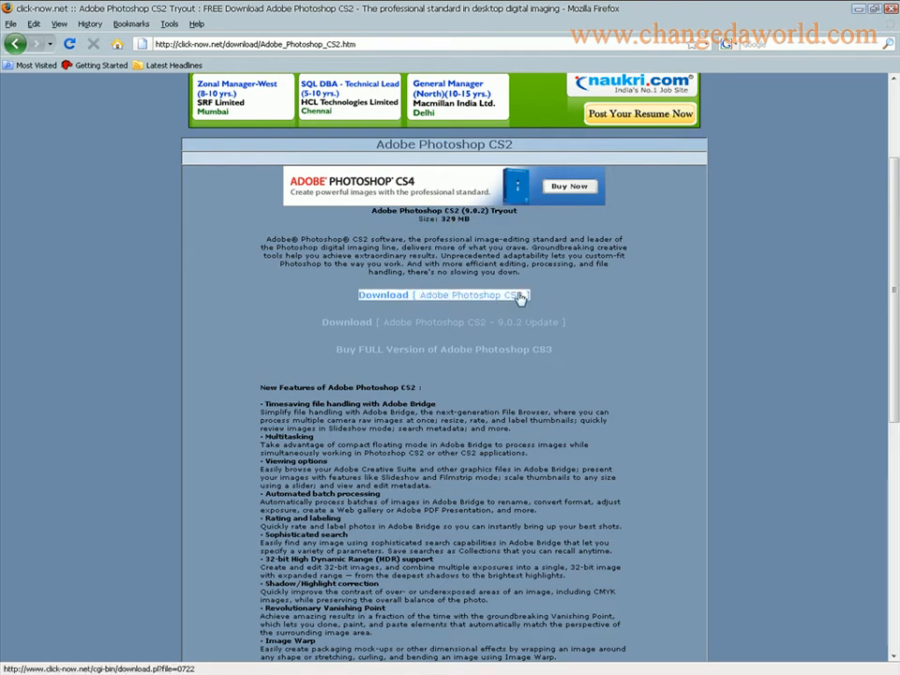
Start the Adobe Photoshop CS2 tryout zip download, cancel it, and type 'google' in the address bar
left_click(442, 295)
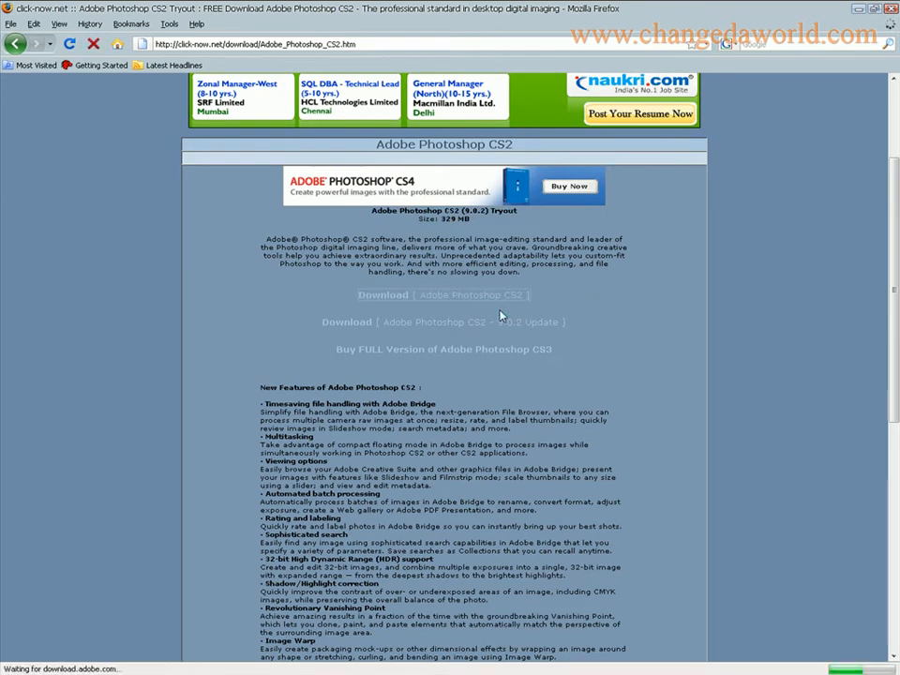
left_click(473, 295)
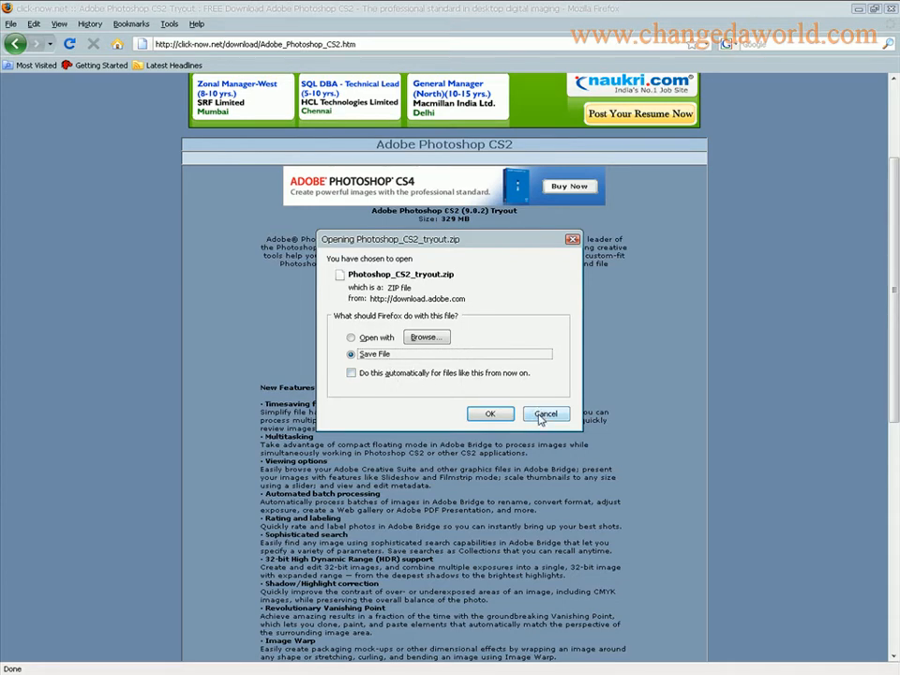
left_click(546, 413)
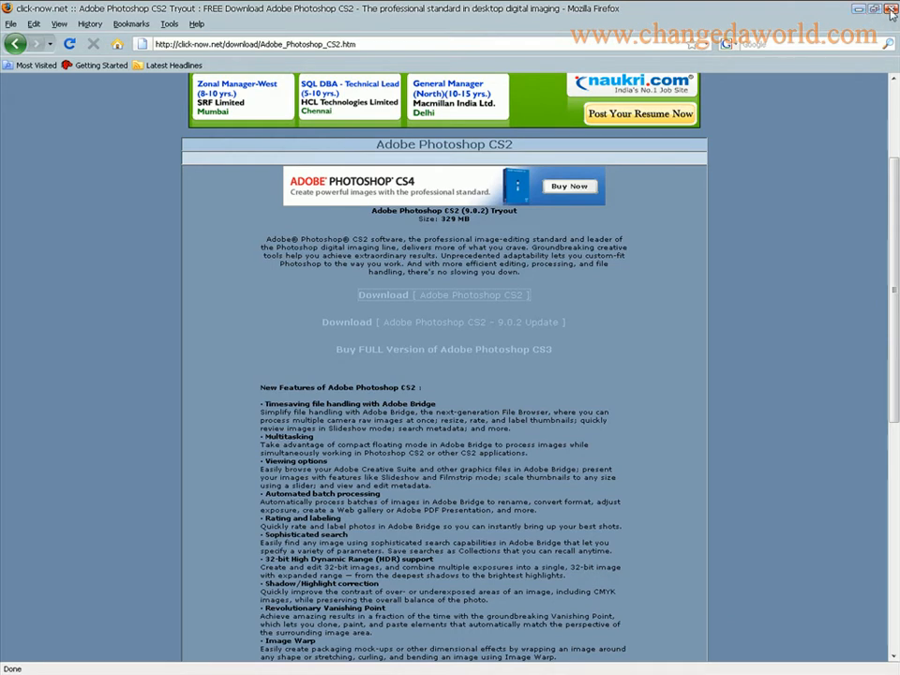
left_click(253, 43)
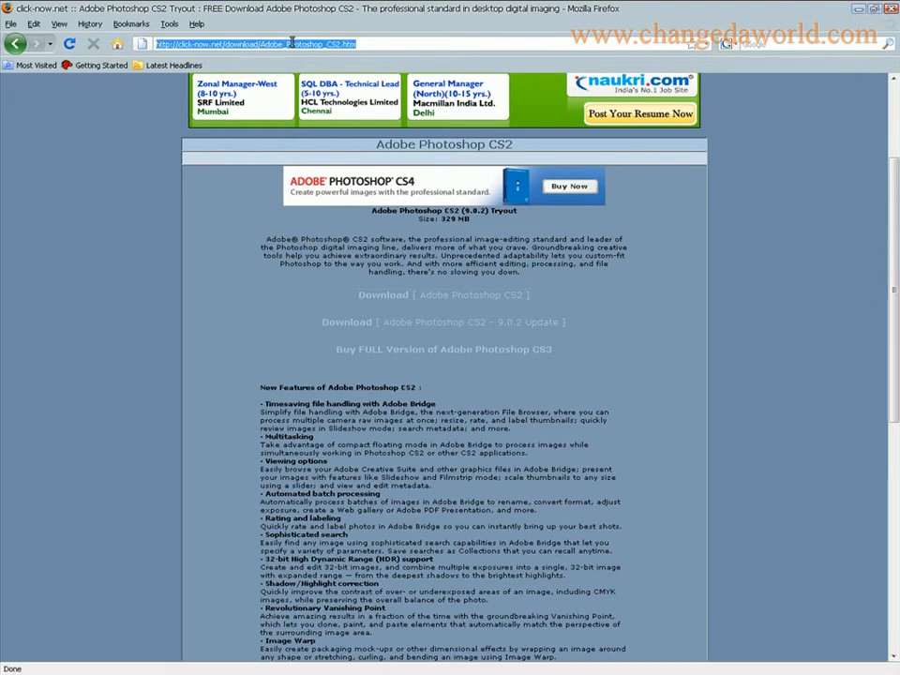
type("google")
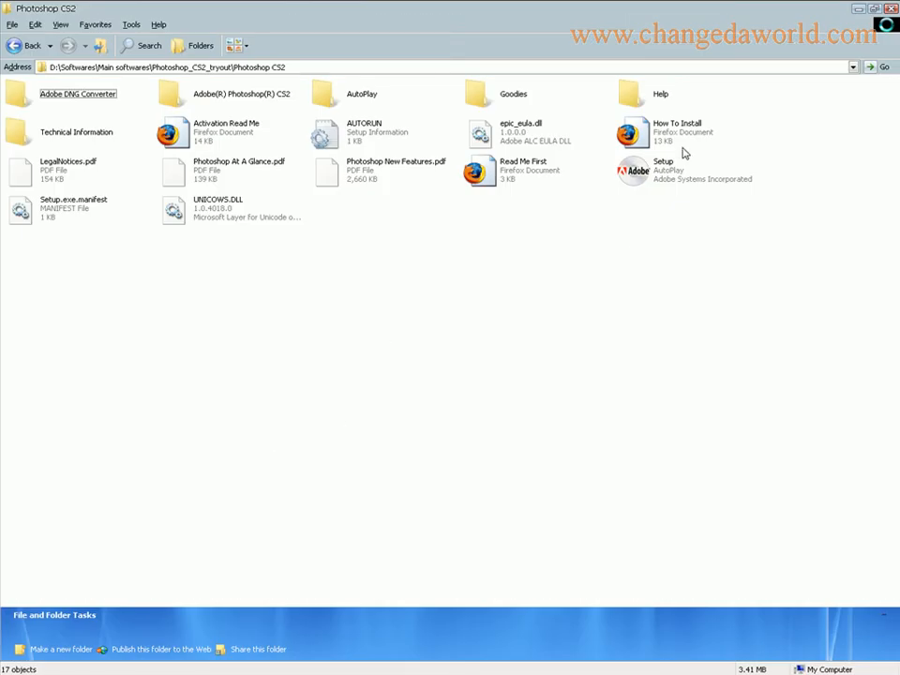
Select and launch the Setup file in the Photoshop CS2 tryout folder
left_click(664, 168)
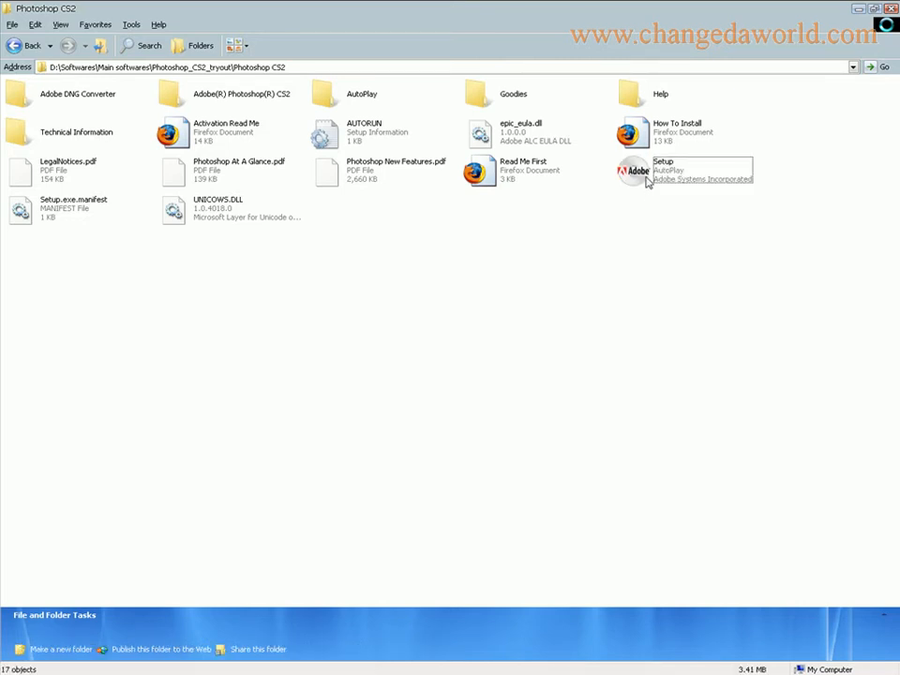
left_click(636, 171)
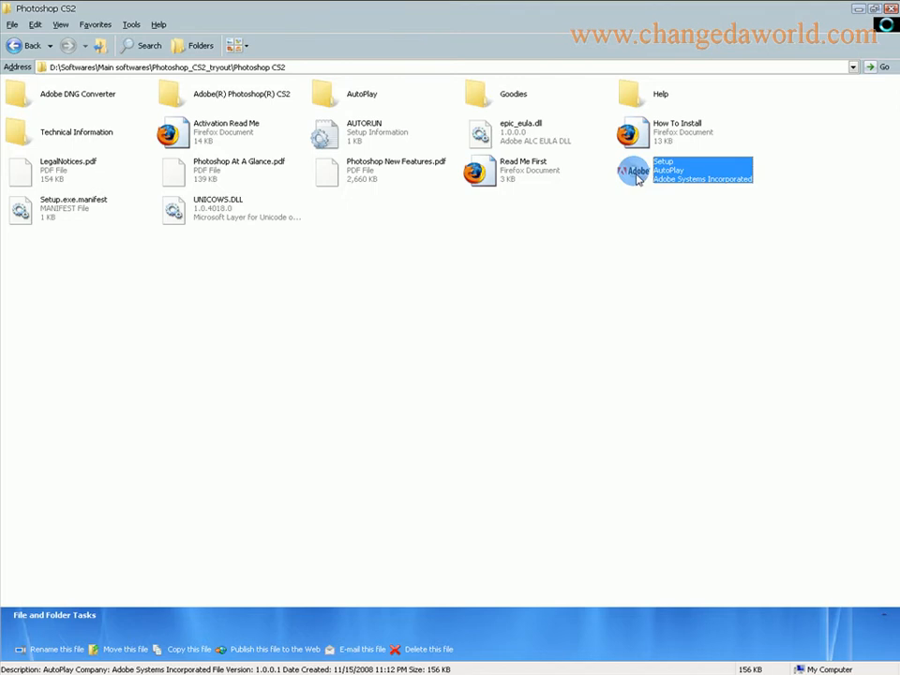
double_click(638, 171)
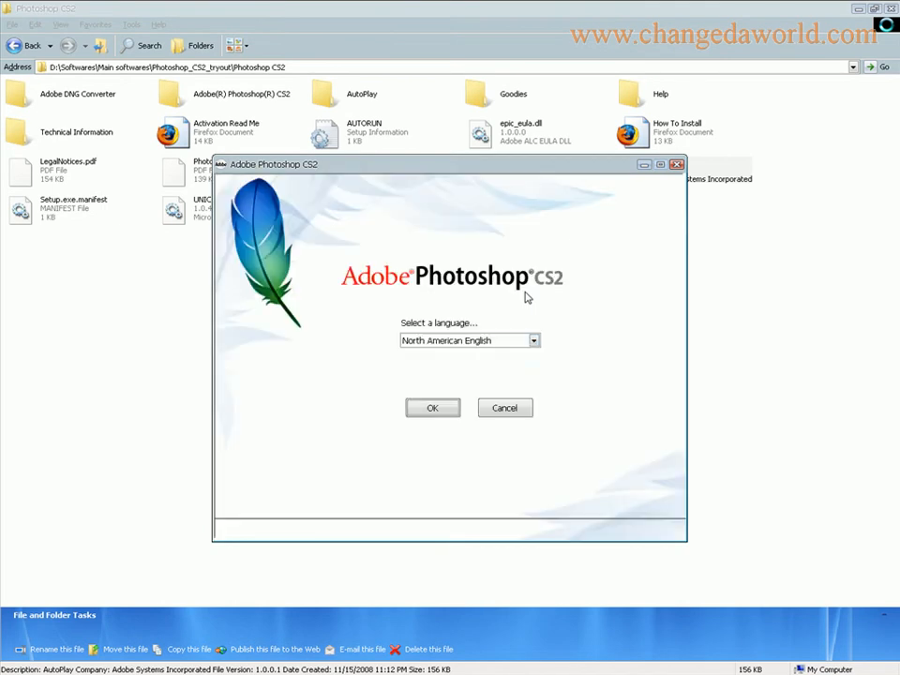
Choose North American English as the installer language and start the Photoshop CS2 installation
left_click(534, 341)
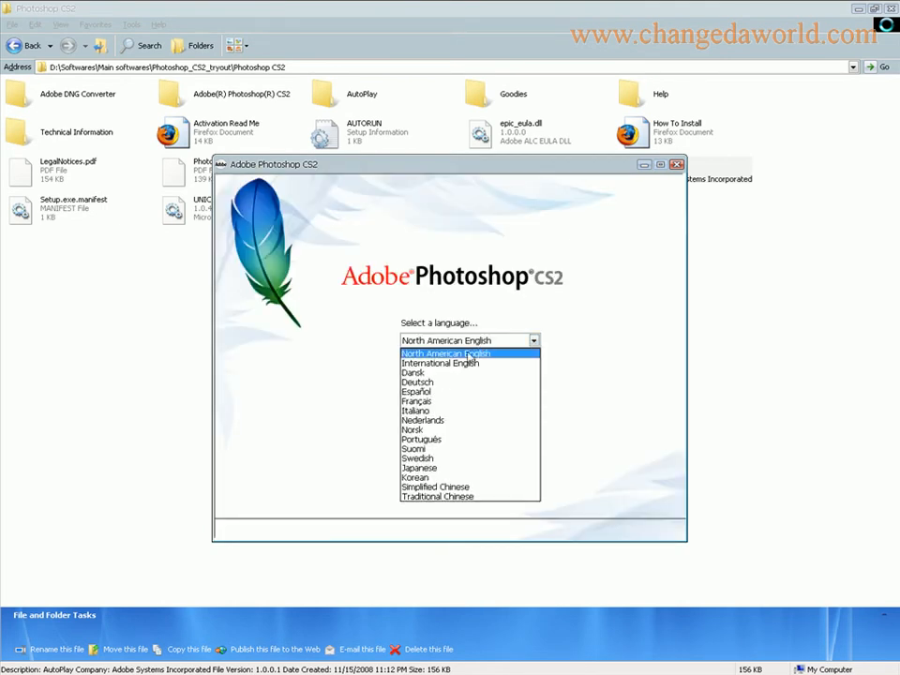
left_click(445, 353)
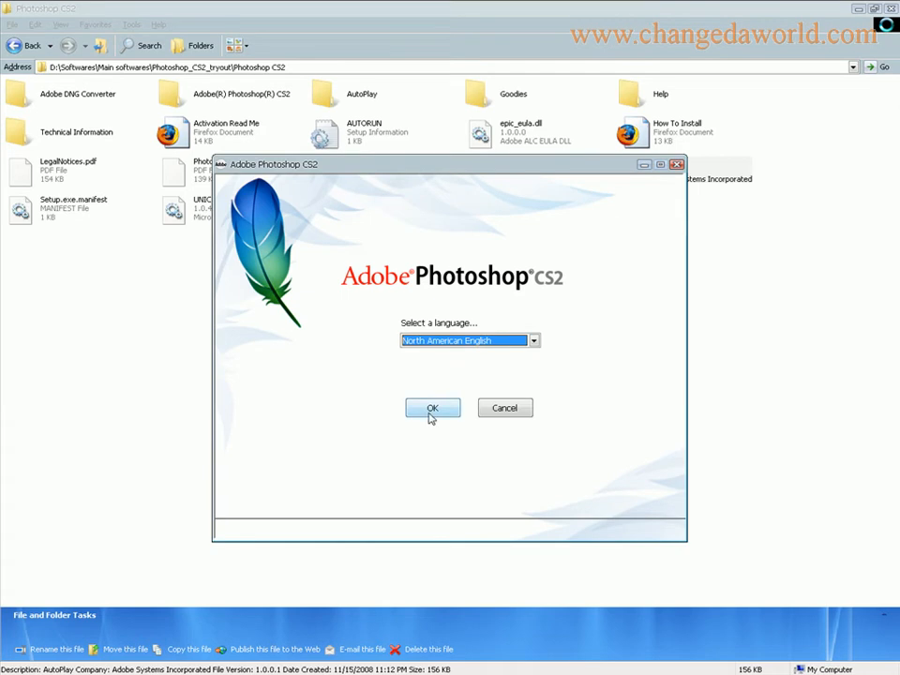
left_click(432, 407)
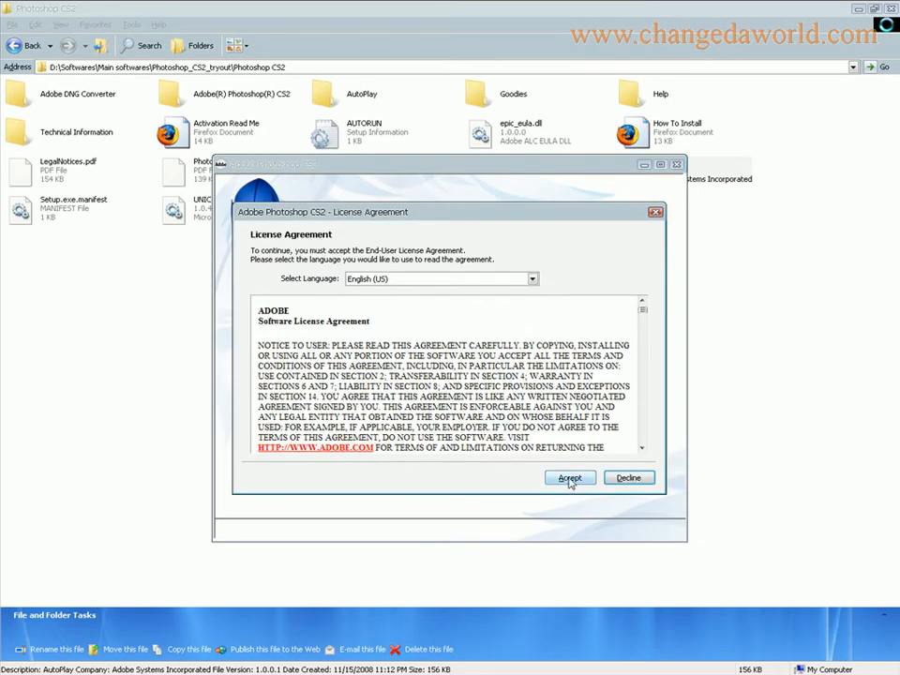
left_click(569, 478)
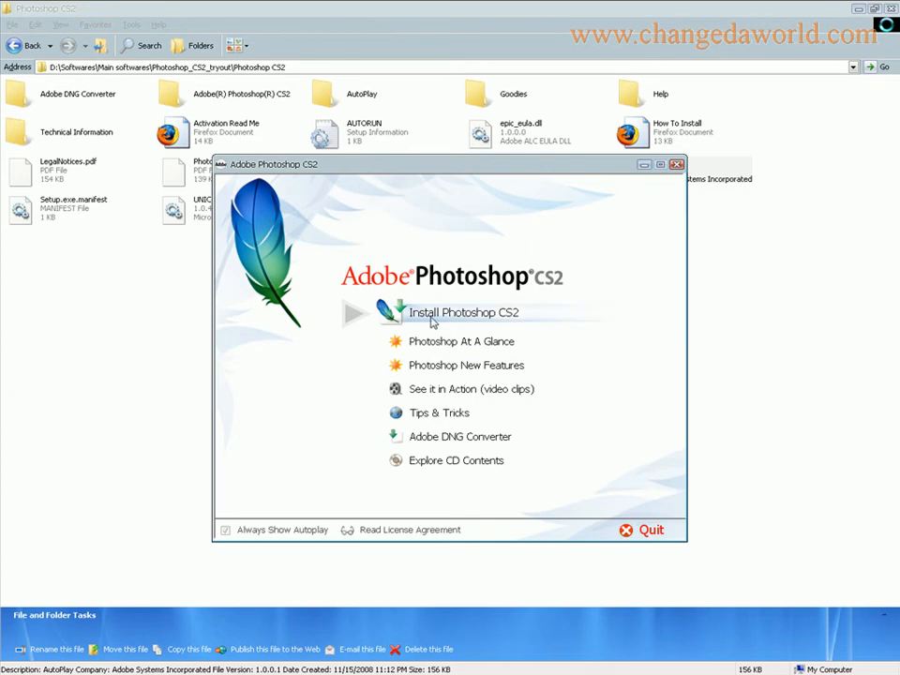
left_click(464, 312)
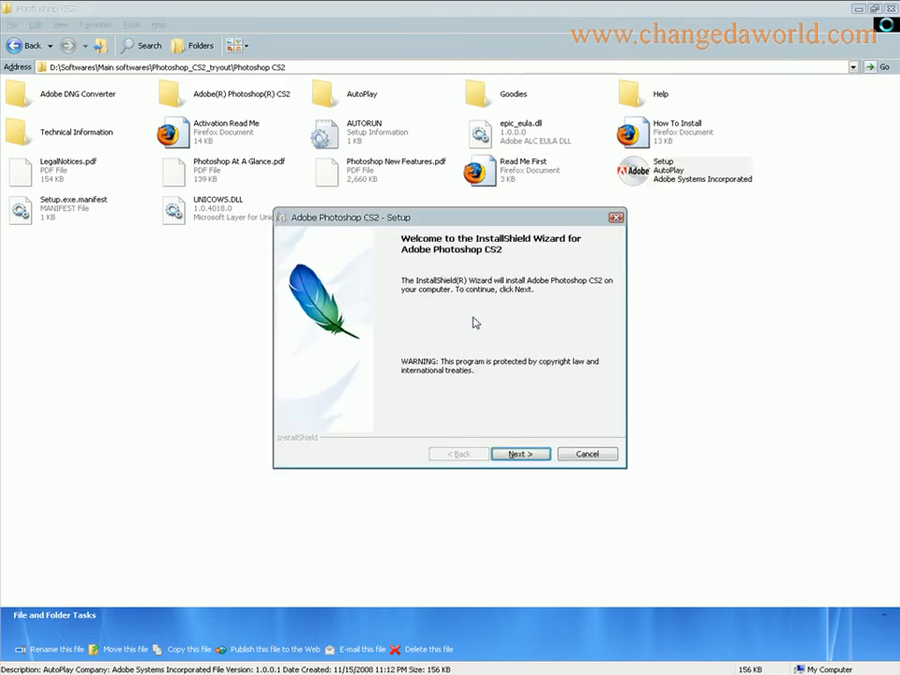
mouse_move(532, 430)
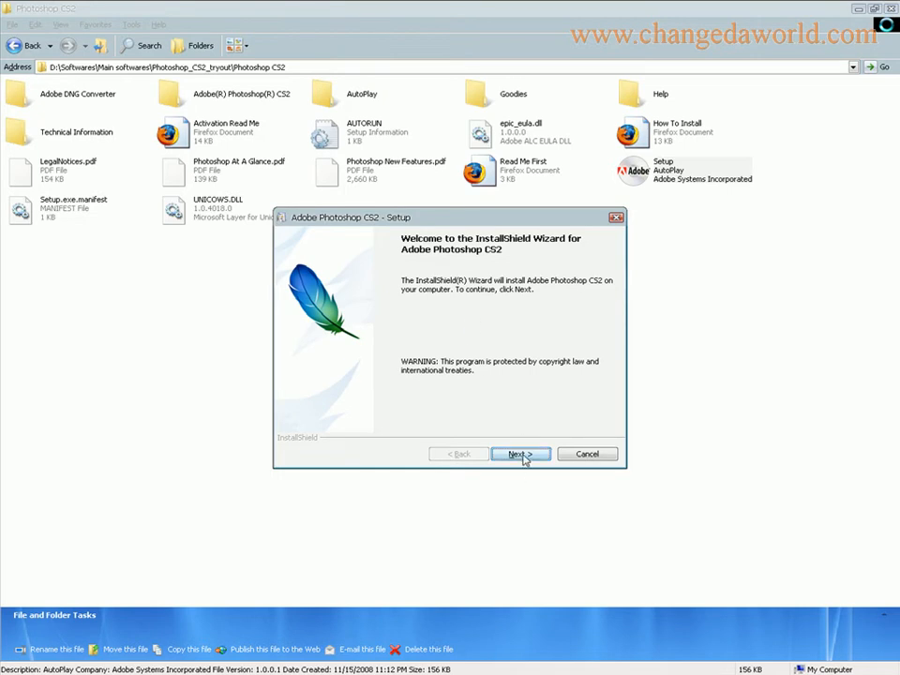
mouse_move(4, 408)
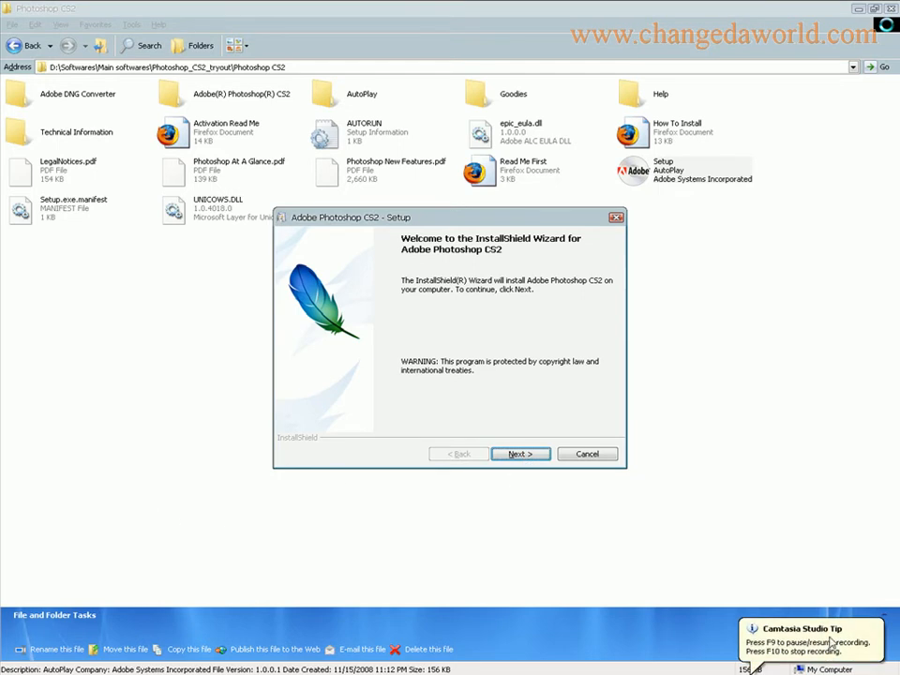
Move past the welcome screen and accept the license agreement
left_click(521, 454)
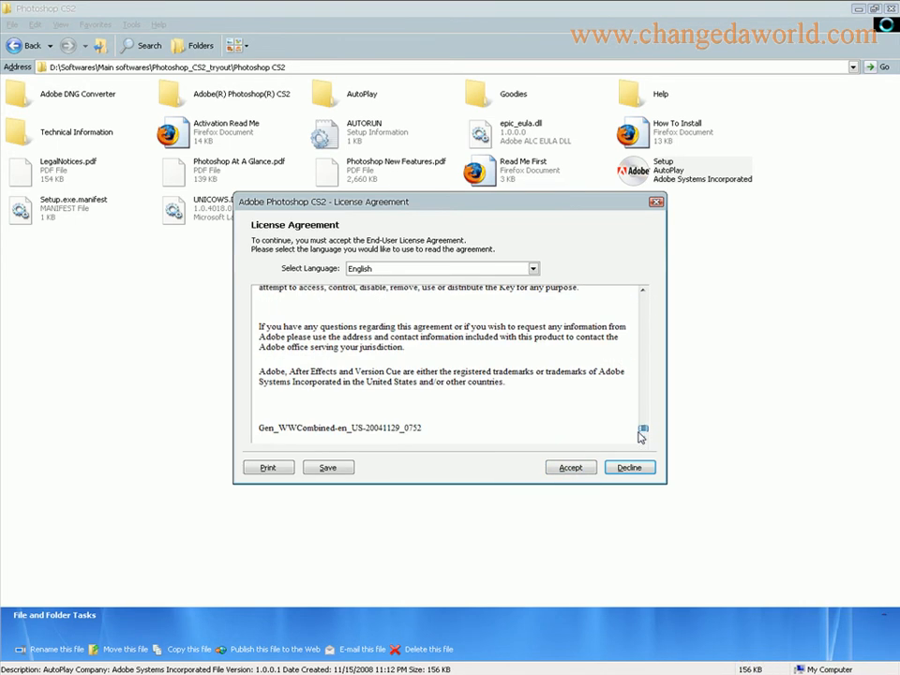
left_click(570, 467)
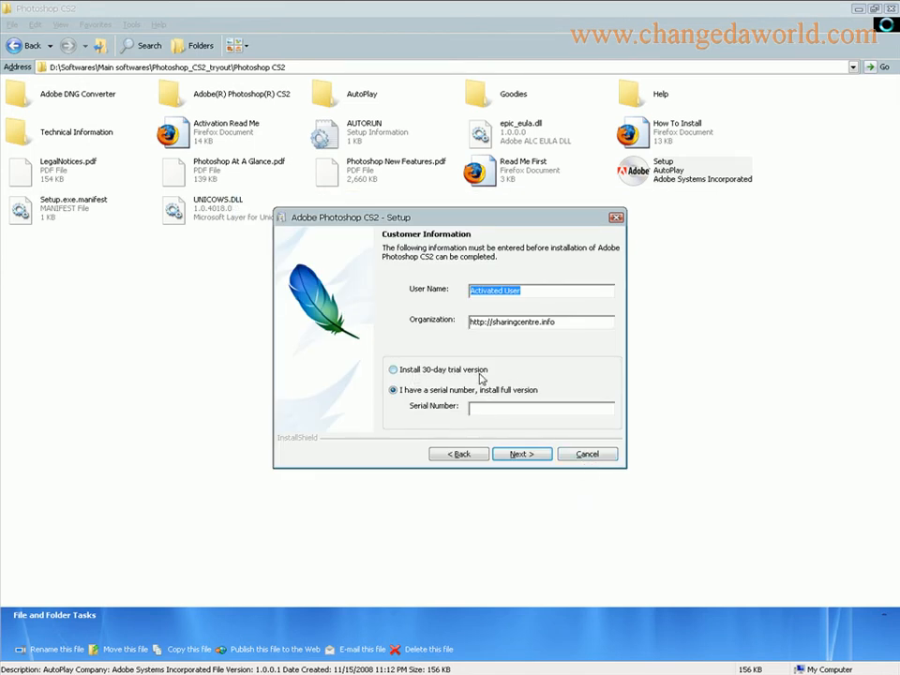
left_click(542, 406)
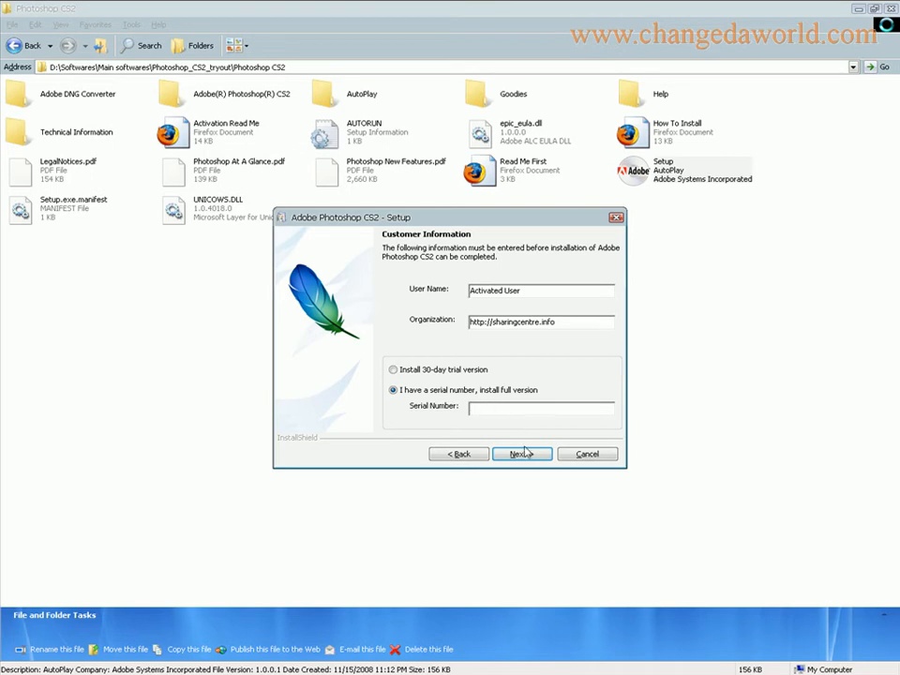
left_click(393, 369)
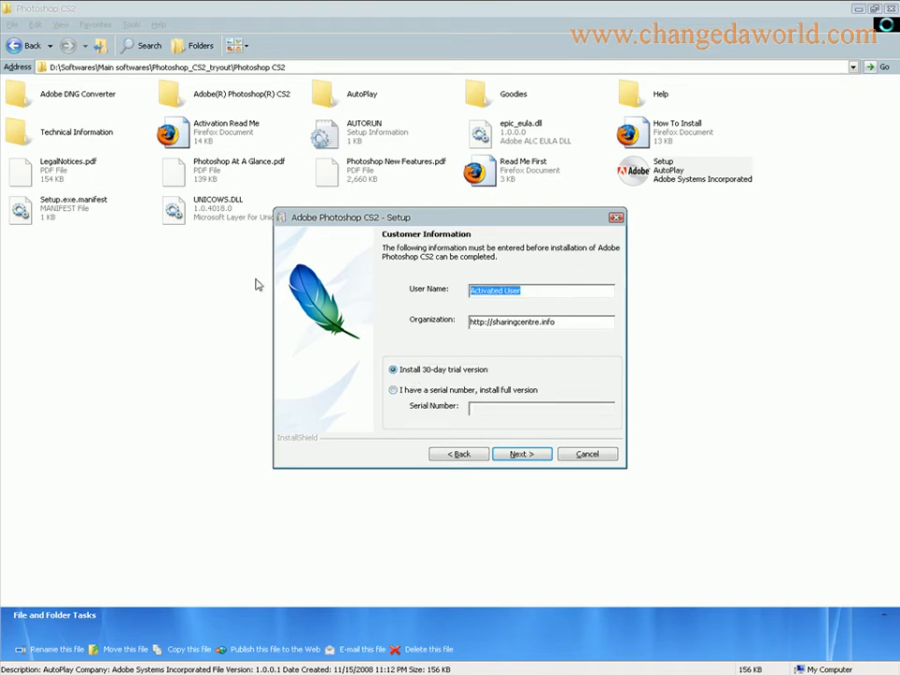
type("Trining")
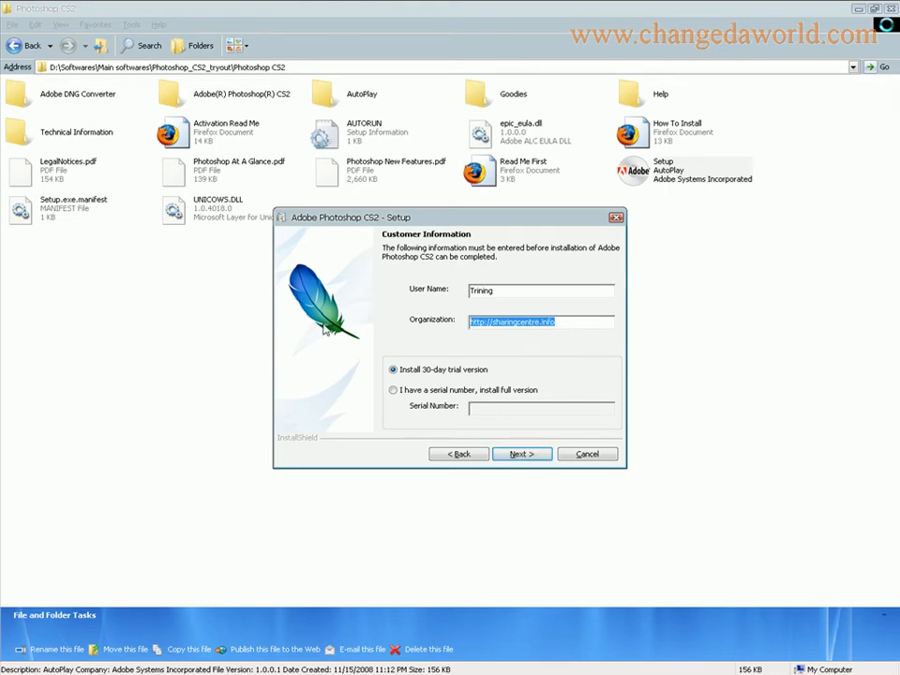
type("www.changedaworld.com")
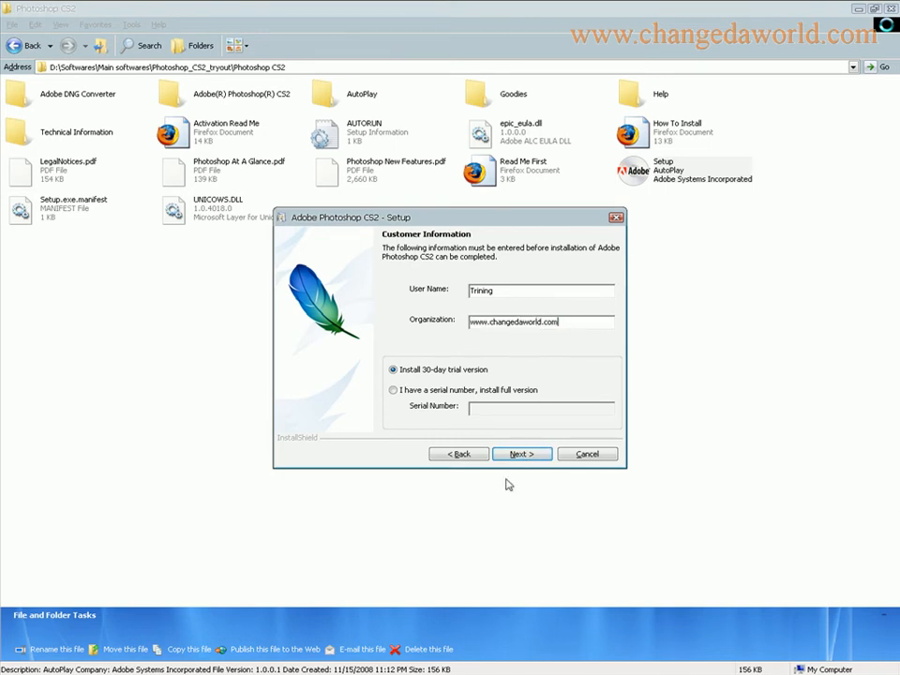
left_click(522, 454)
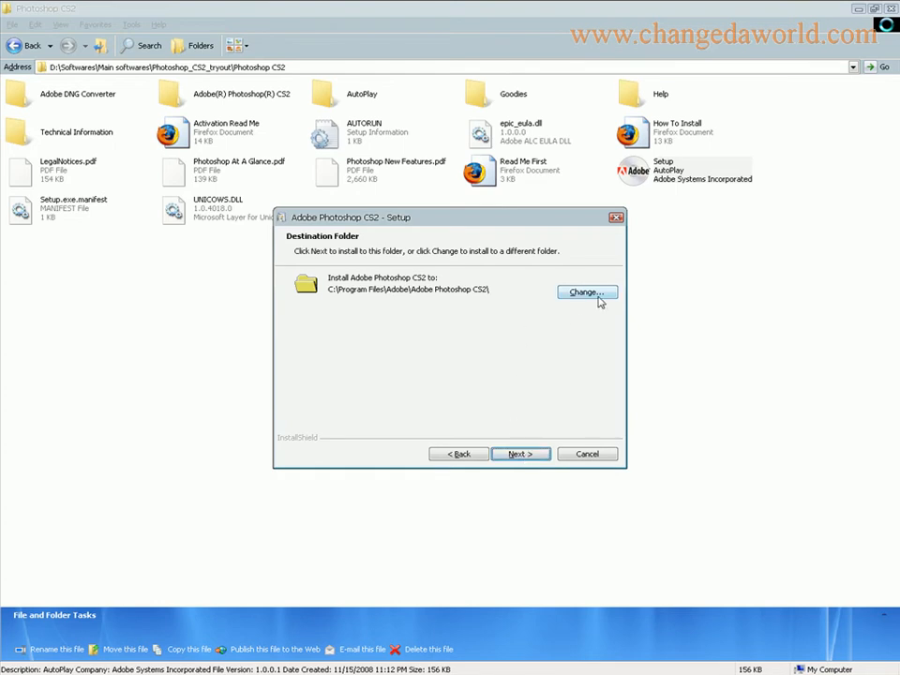
Keep C:\Program Files\Adobe\Adobe Photoshop CS2\ as the destination folder and continue
left_click(586, 292)
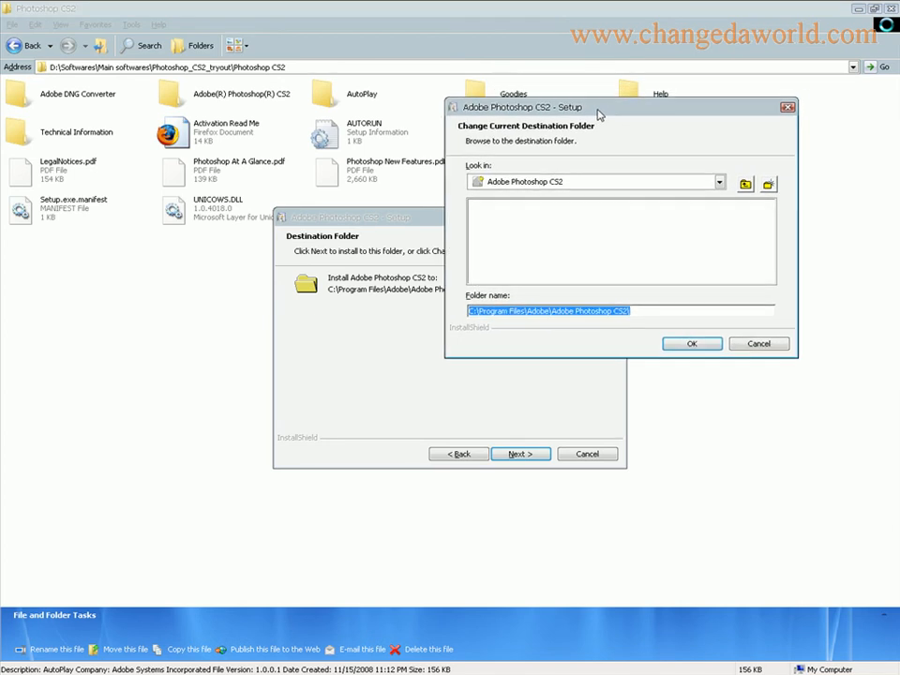
left_click(548, 310)
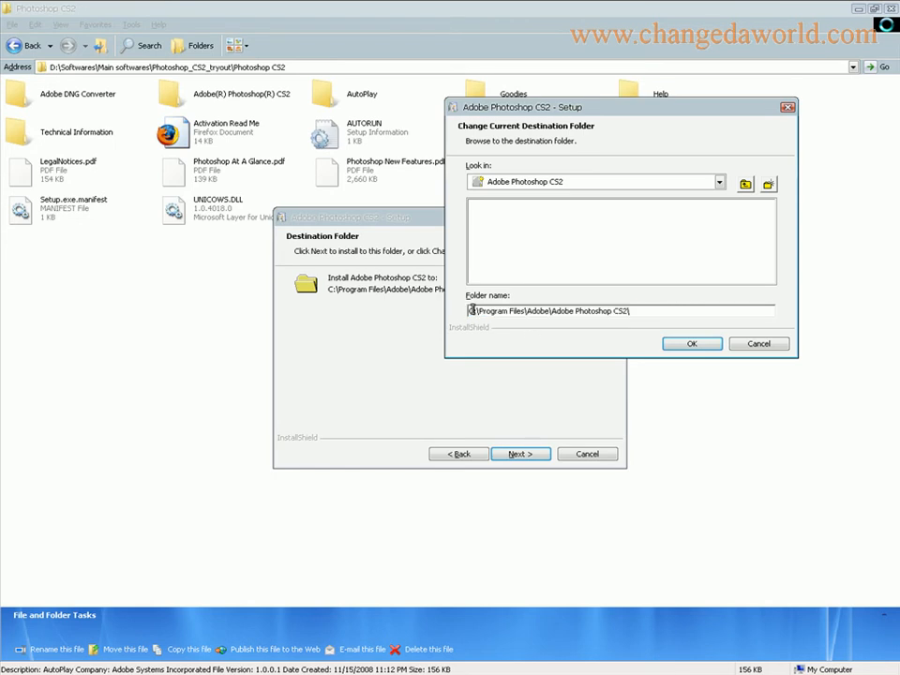
left_click(692, 343)
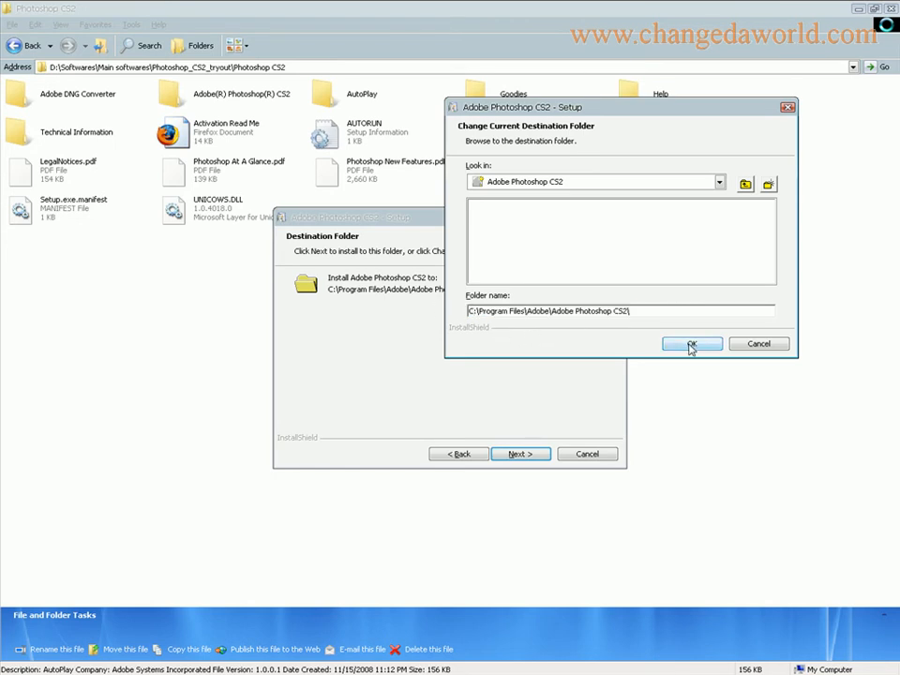
left_click(692, 344)
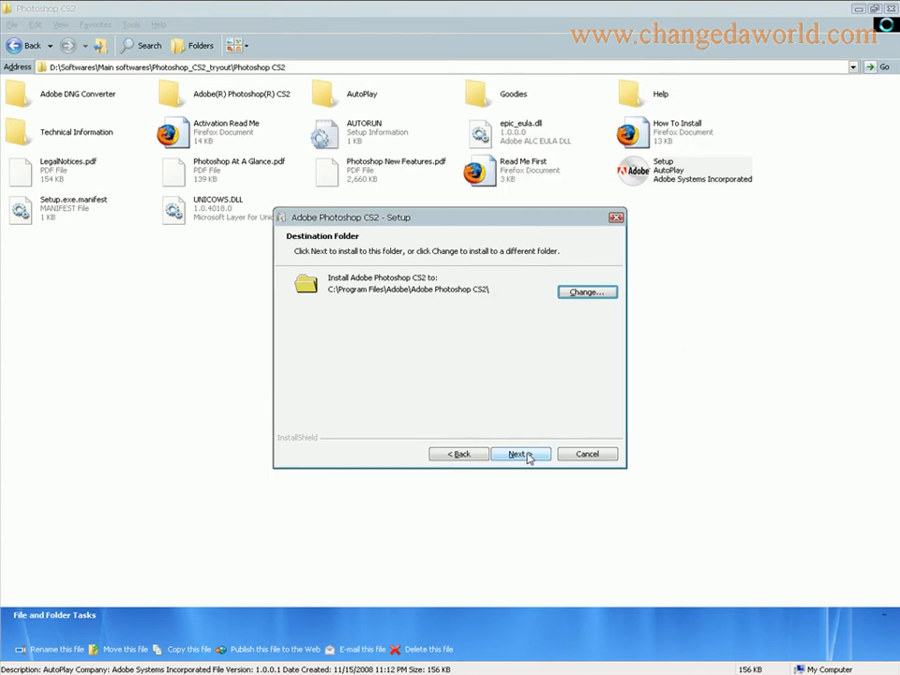
left_click(519, 454)
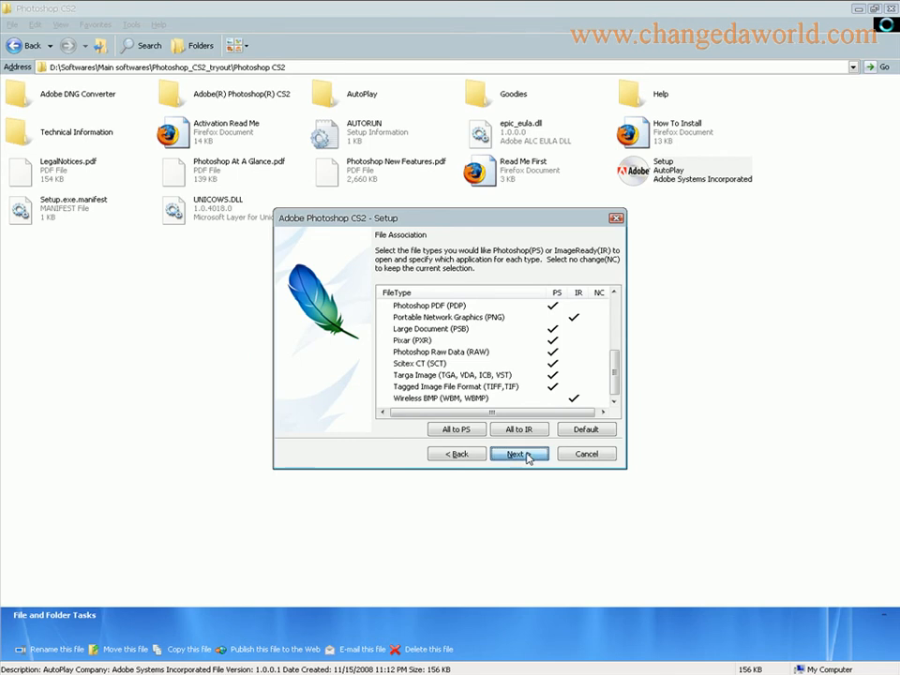
Accept the default file associations to begin copying files
left_click(520, 454)
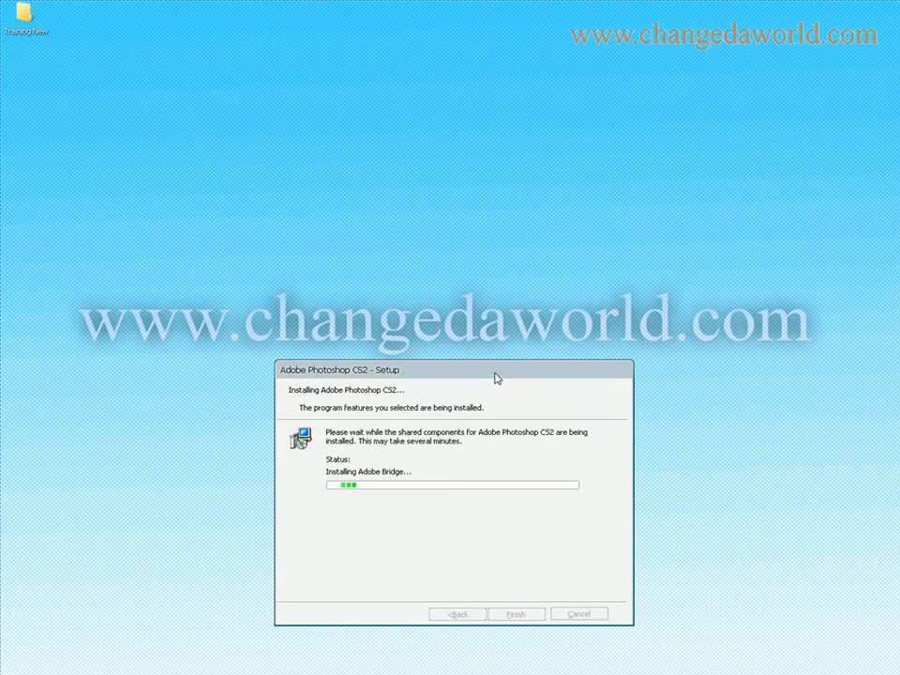
mouse_move(515, 447)
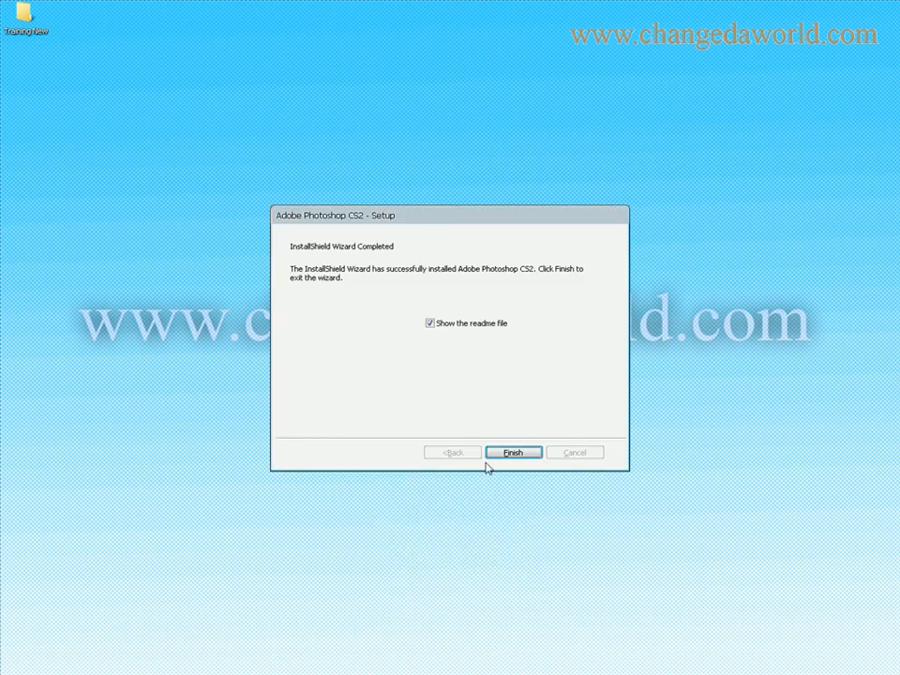
Untick 'Show the readme file' and finish the wizard
left_click(429, 322)
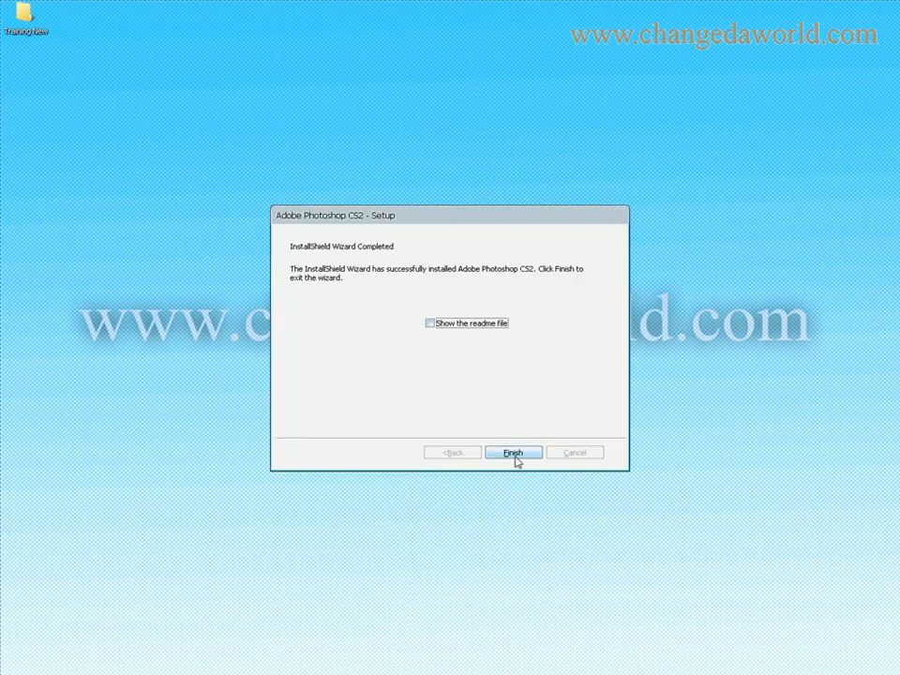
left_click(513, 452)
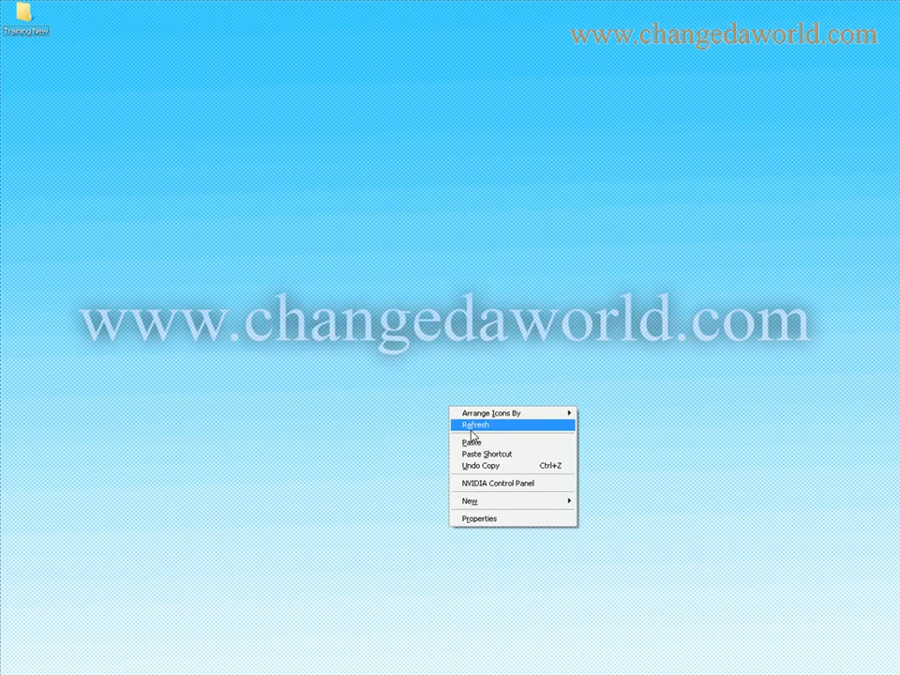